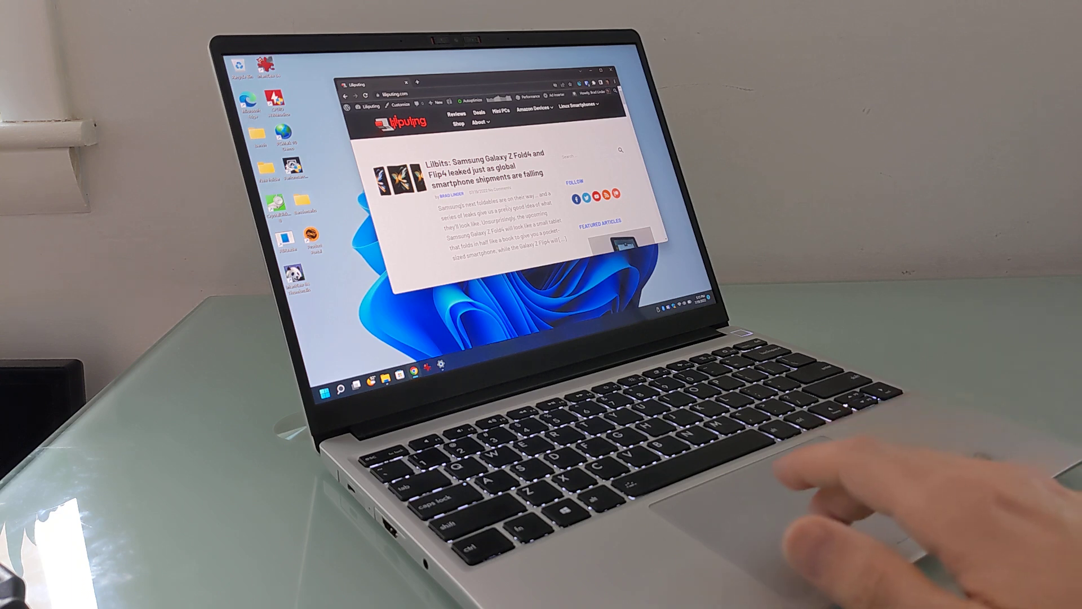
Step: Search Windows for 'DISK' and open a result
scroll(down, 3)
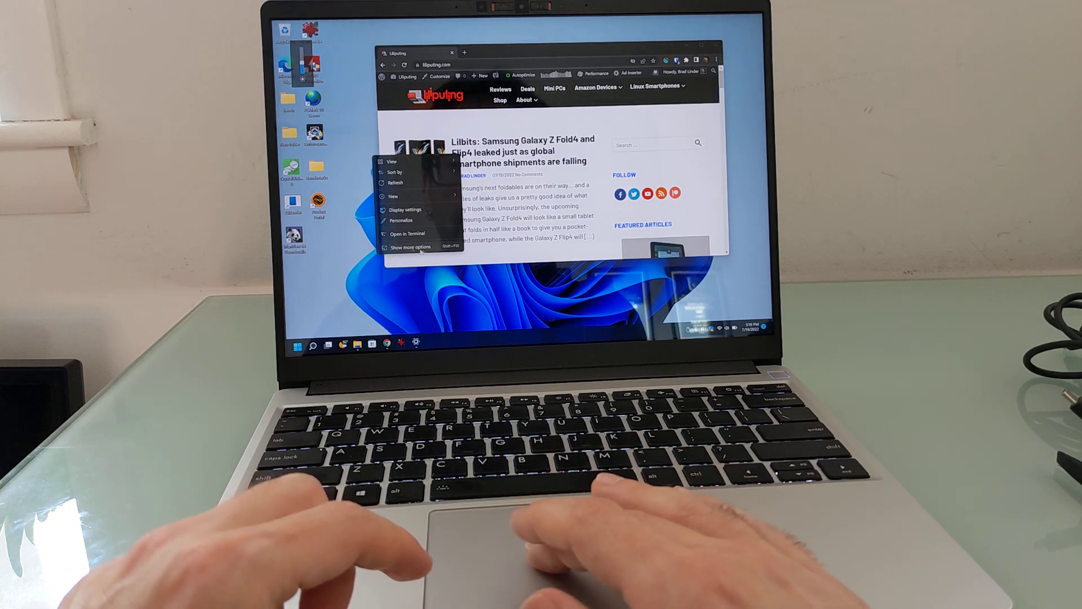
text(DISK)
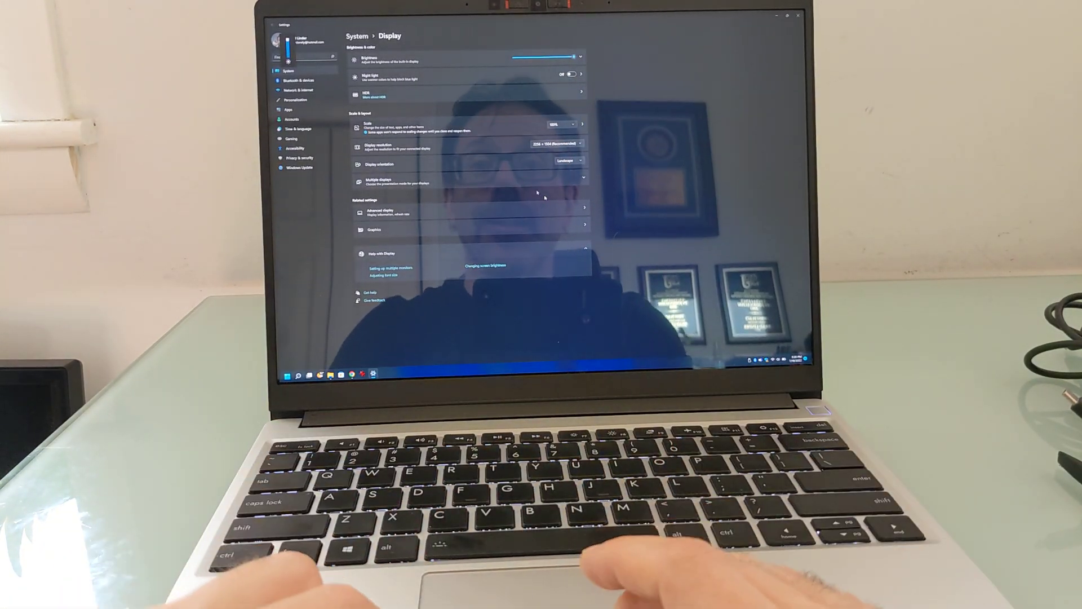
click(560, 124)
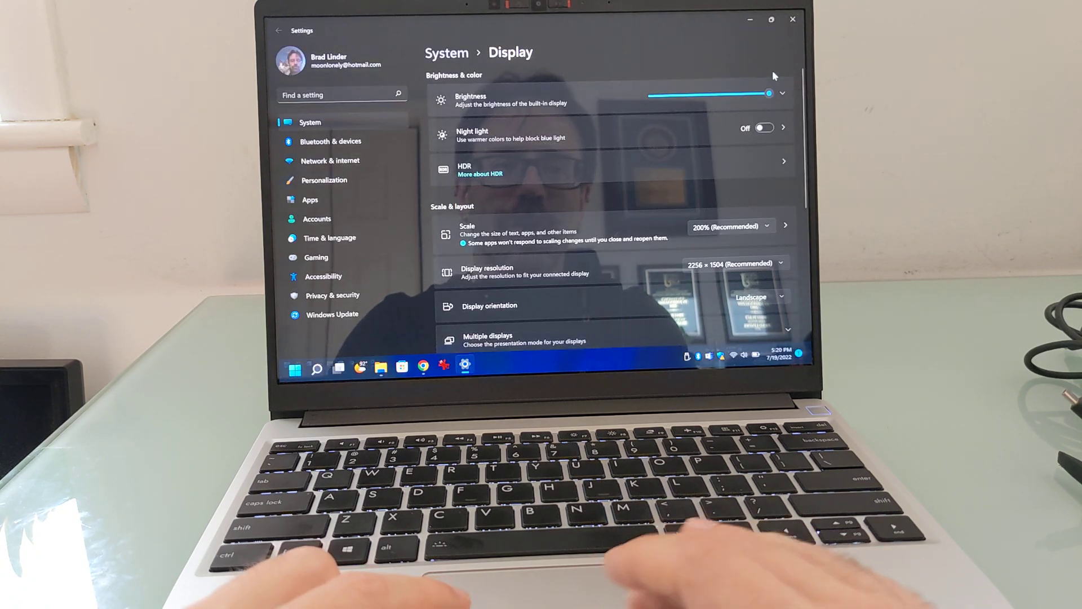
Step: Return to Display settings and look over the Scale options, leaving 200% recommended
click(421, 365)
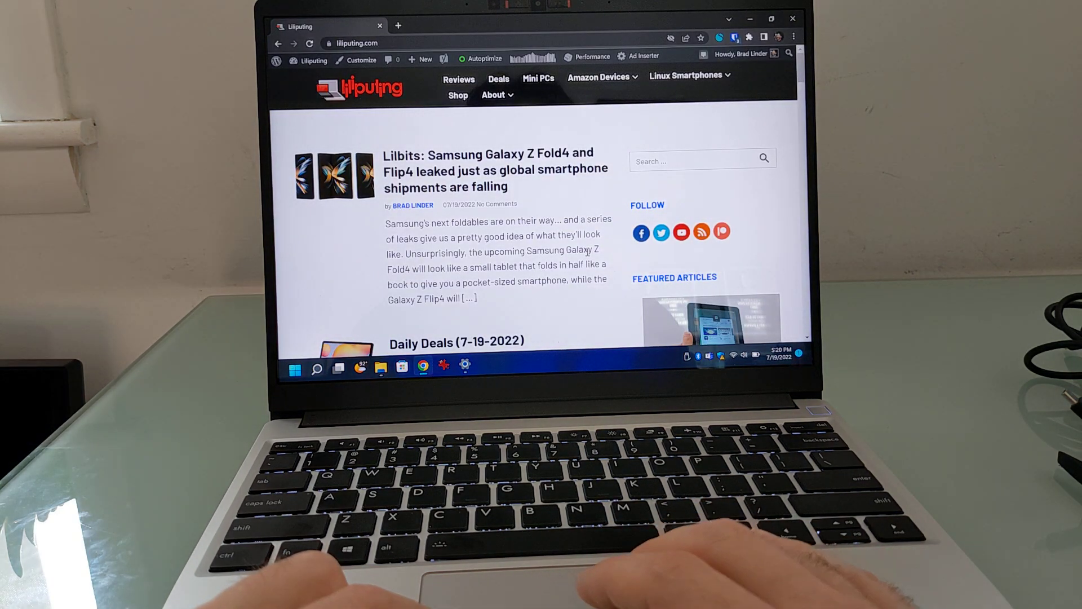
scroll(down, 3)
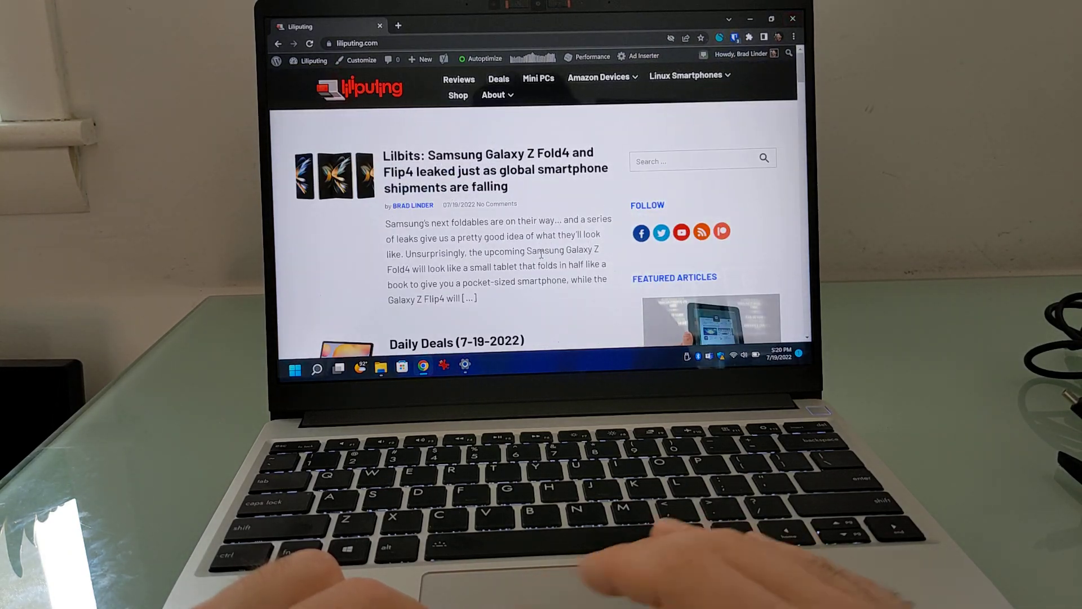
click(465, 366)
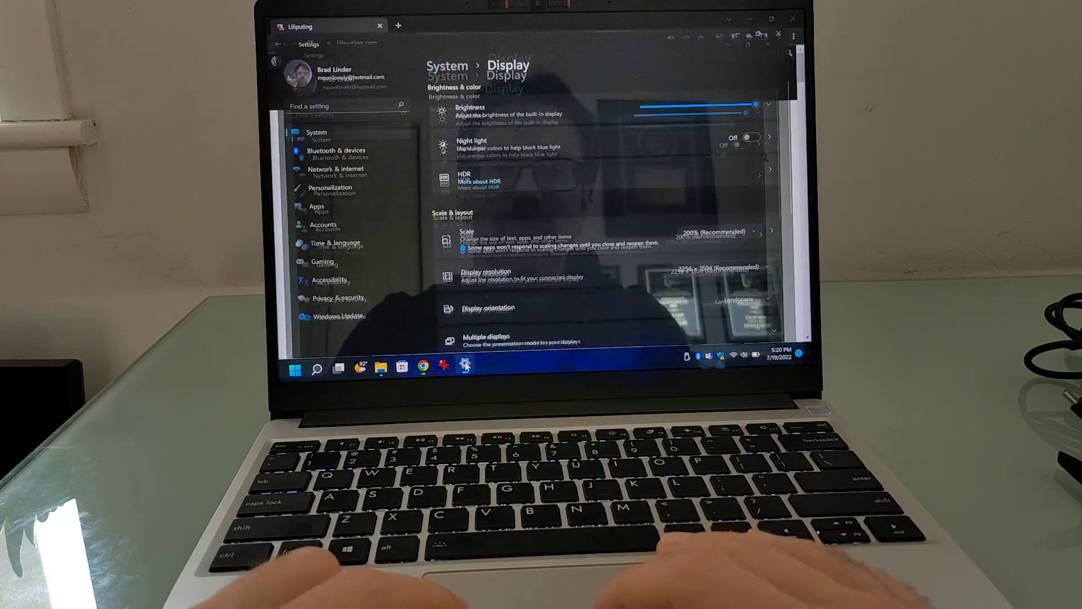
click(728, 226)
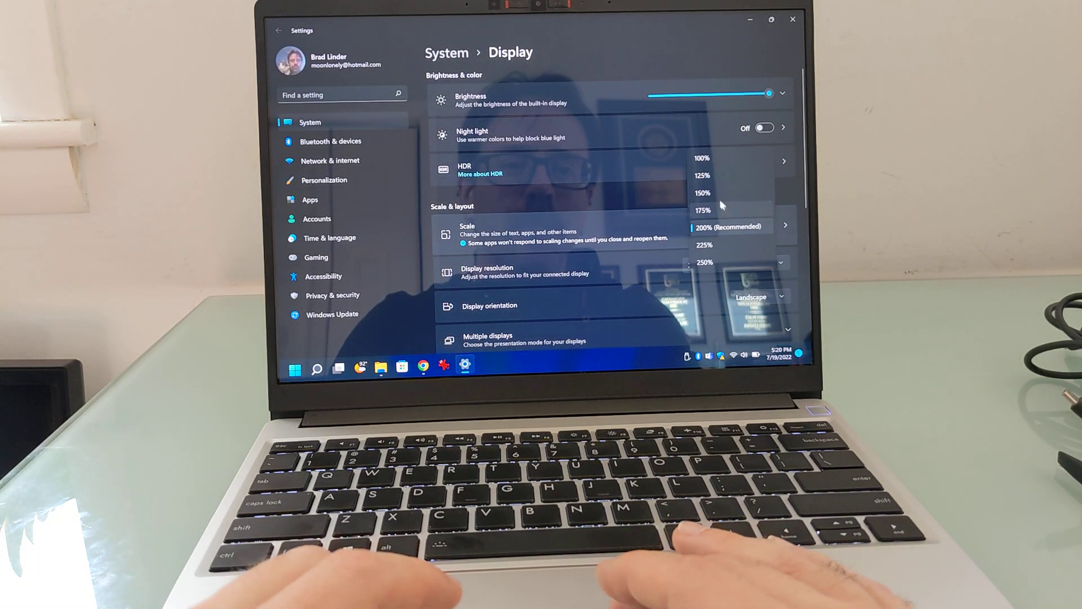
click(702, 193)
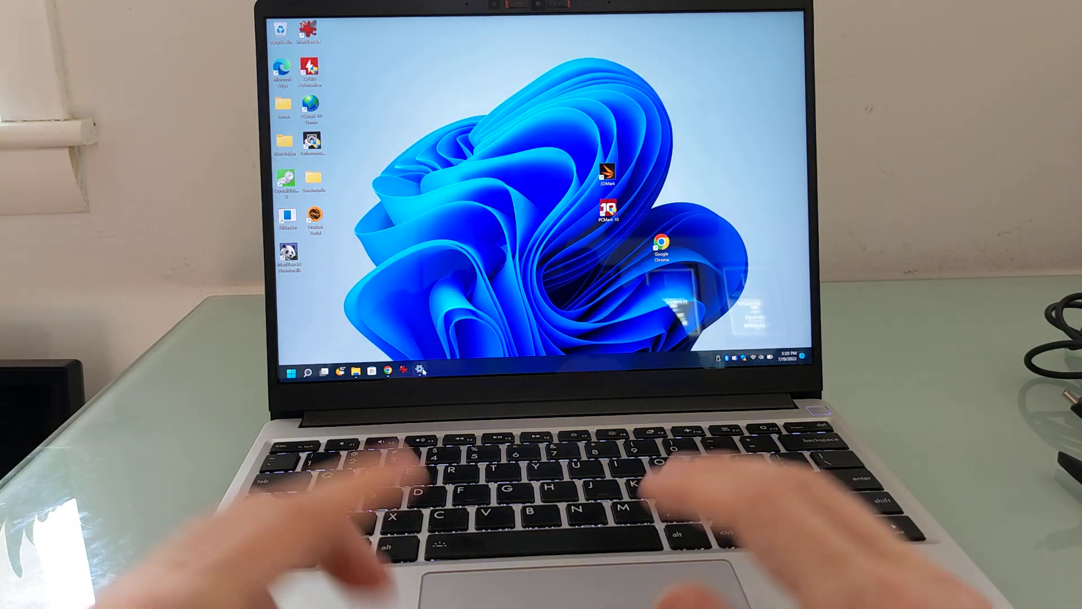
click(418, 371)
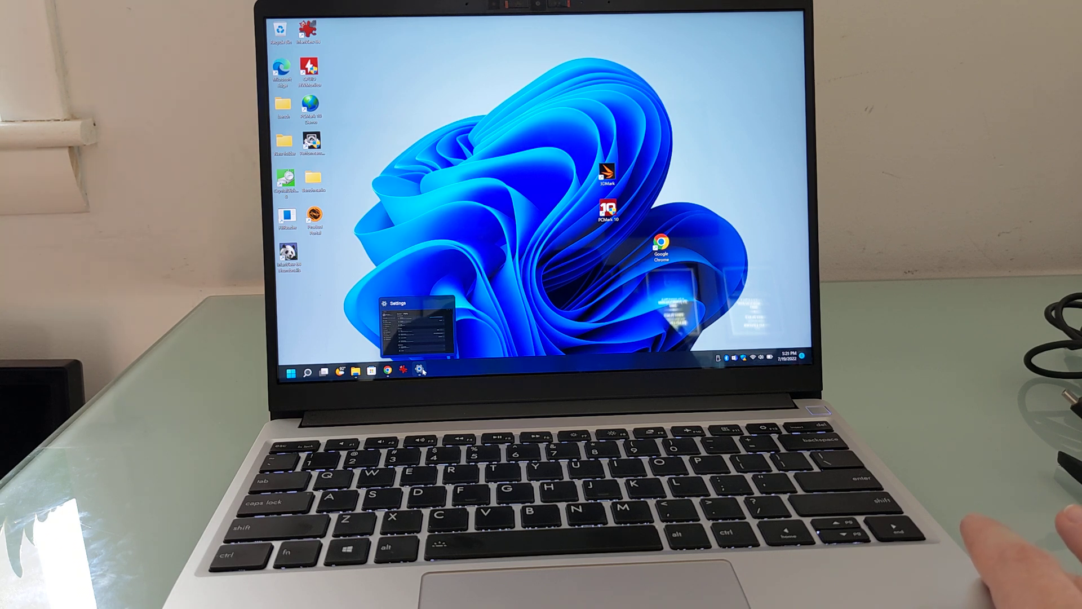
click(416, 372)
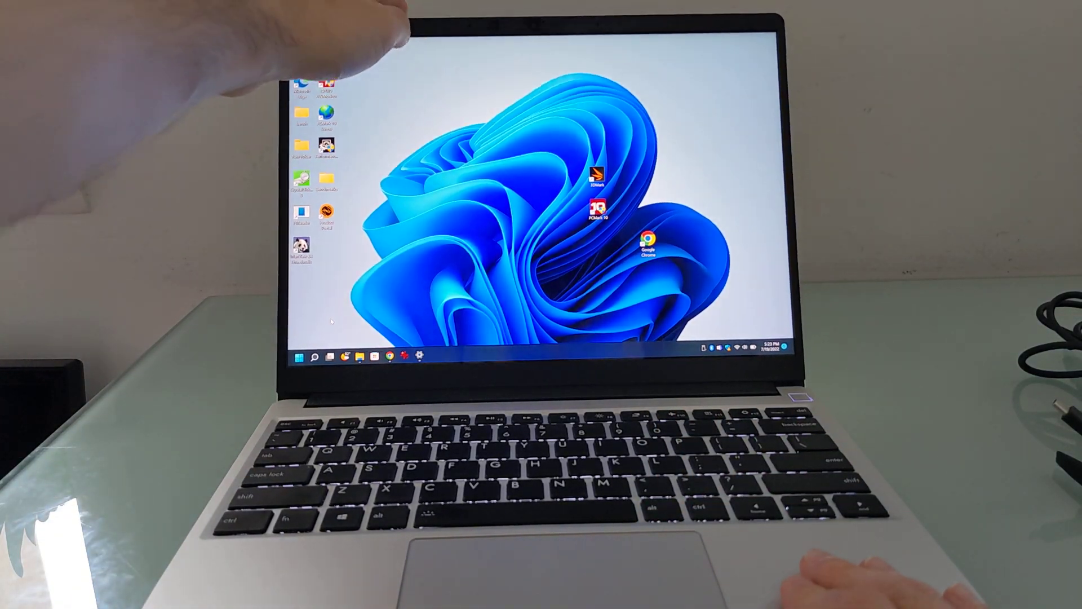
click(301, 356)
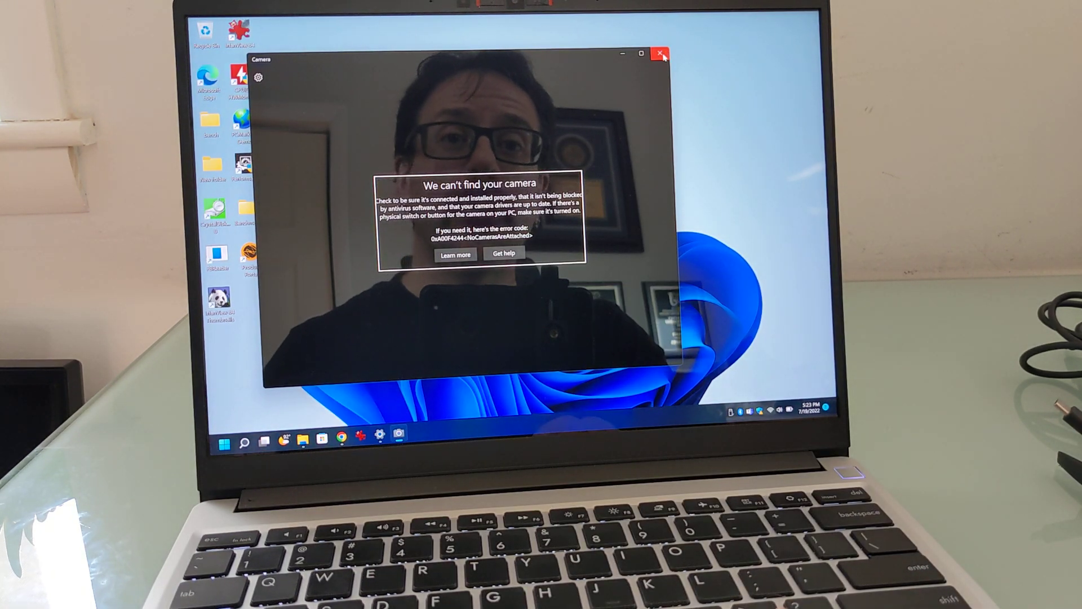
click(661, 54)
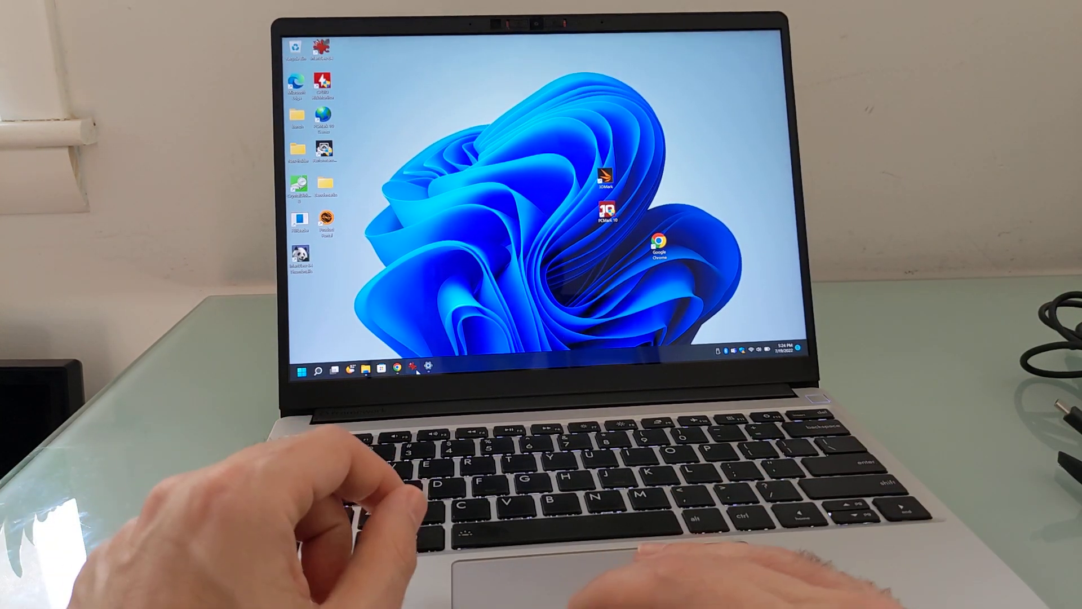
Step: Bring Chrome to the front from the taskbar, showing the Liliputing homepage
click(397, 366)
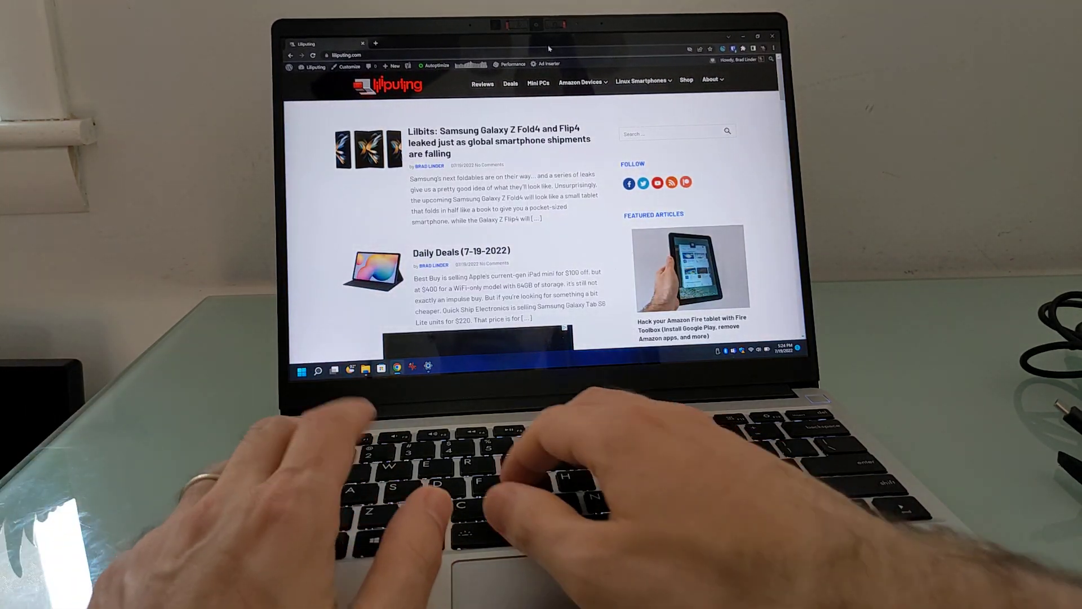
Step: Open a blank Notepad document and type a line about typing on the Framework Laptop
click(375, 43)
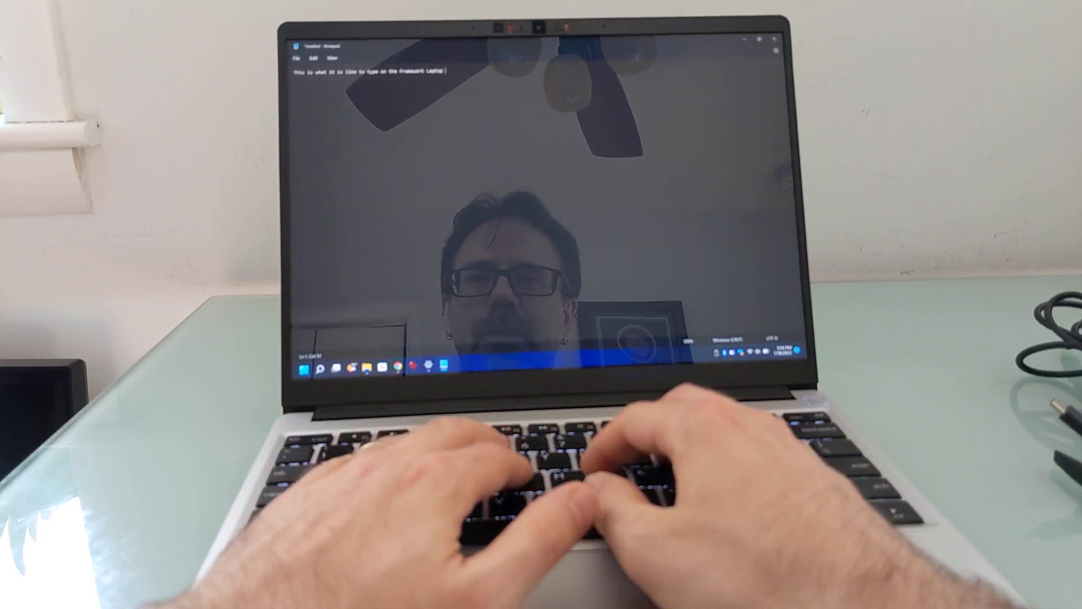
text(keyboard.)
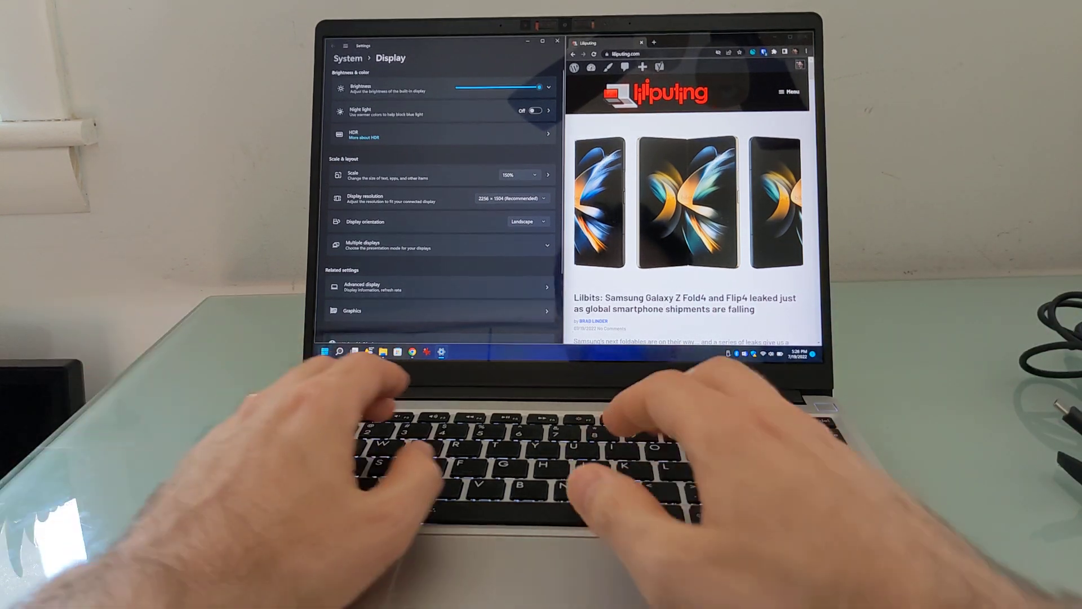
Step: Search for Notepad, then open the Lilbits Galaxy Z Fold4 and Flip4 leaks article
text(note)
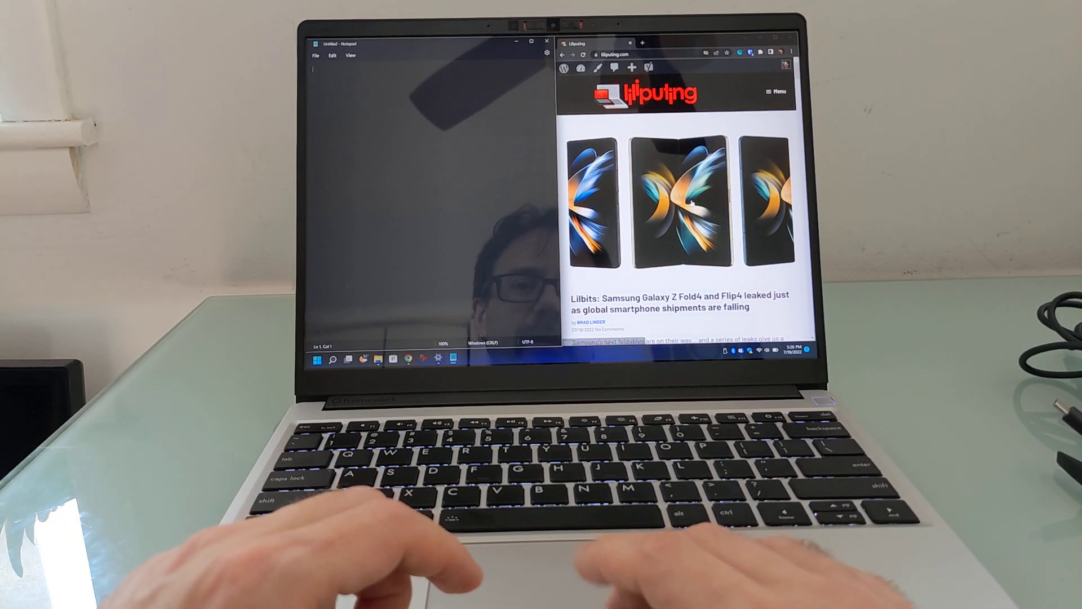
click(683, 301)
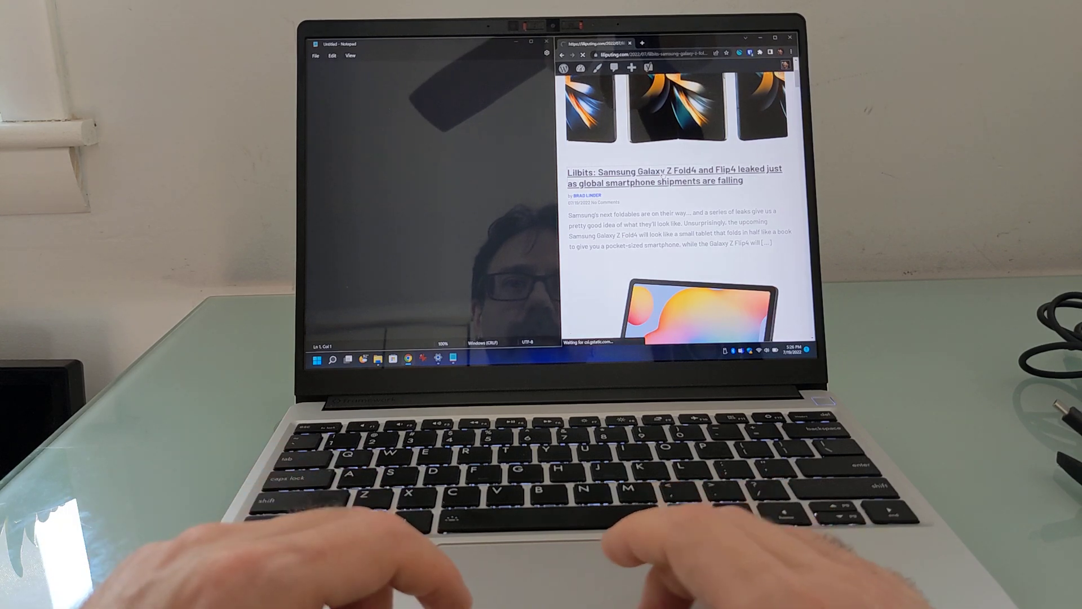
scroll(down, 3)
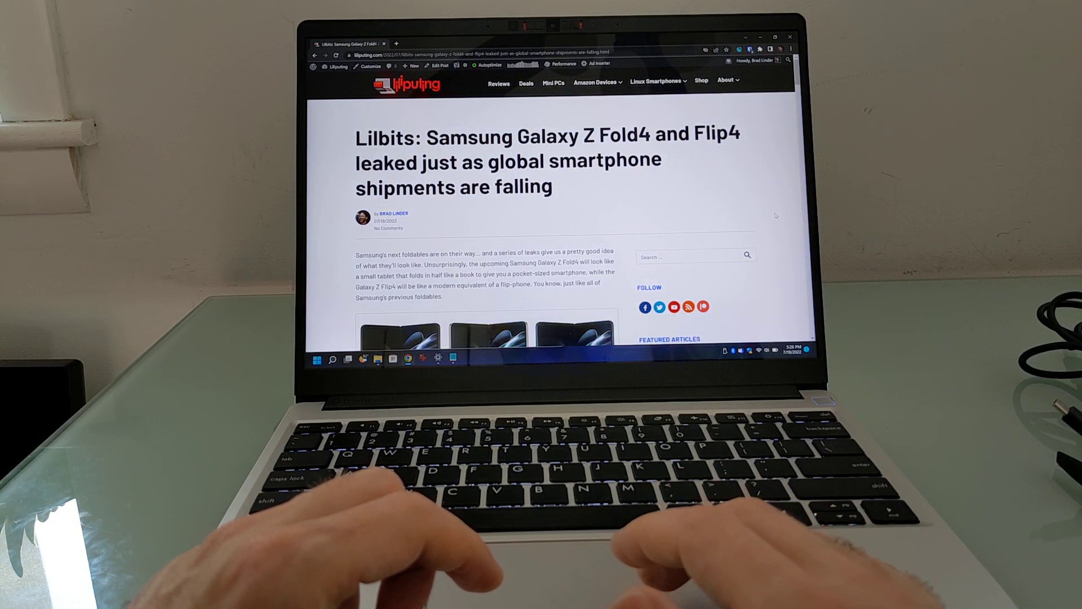
Step: Scroll further down the Galaxy Z Fold4 and Flip4 article
scroll(down, 3)
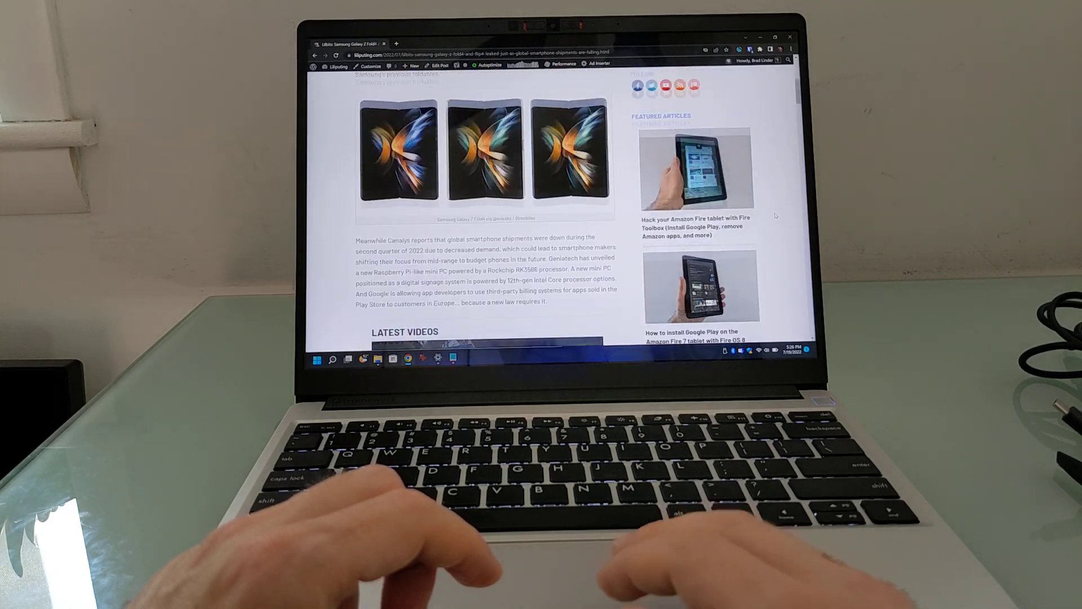
scroll(down, 3)
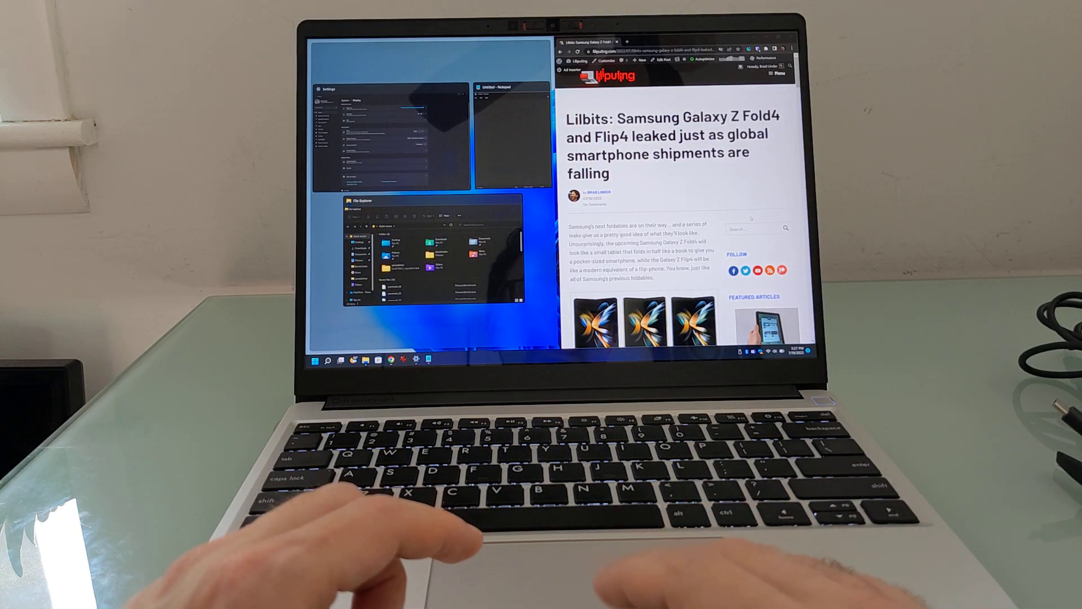
Step: Shrink the Chrome article into a small floating window over the empty desktop
scroll(down, 3)
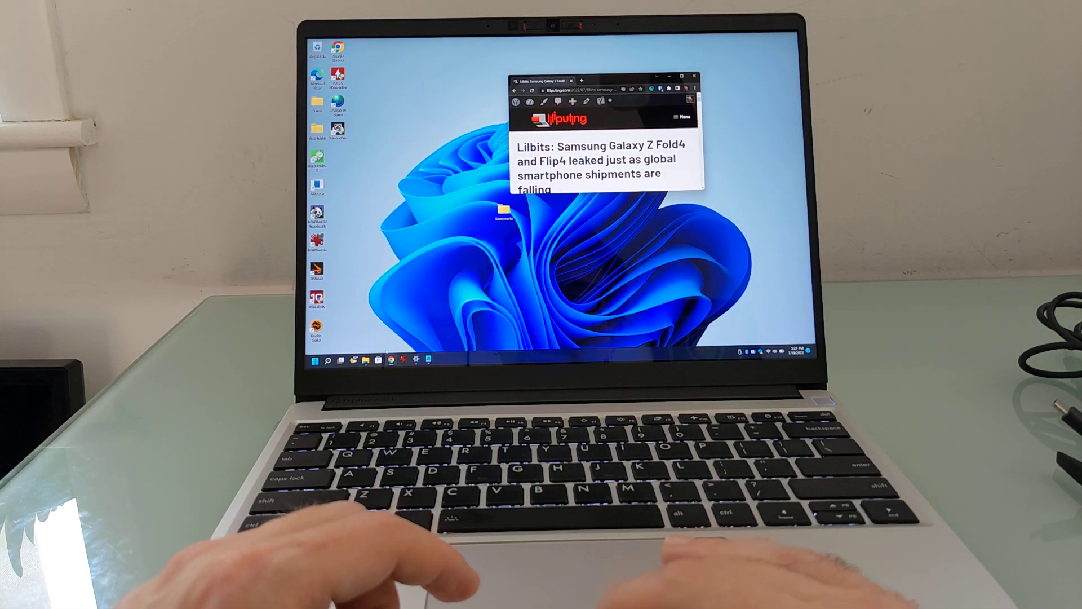
click(329, 360)
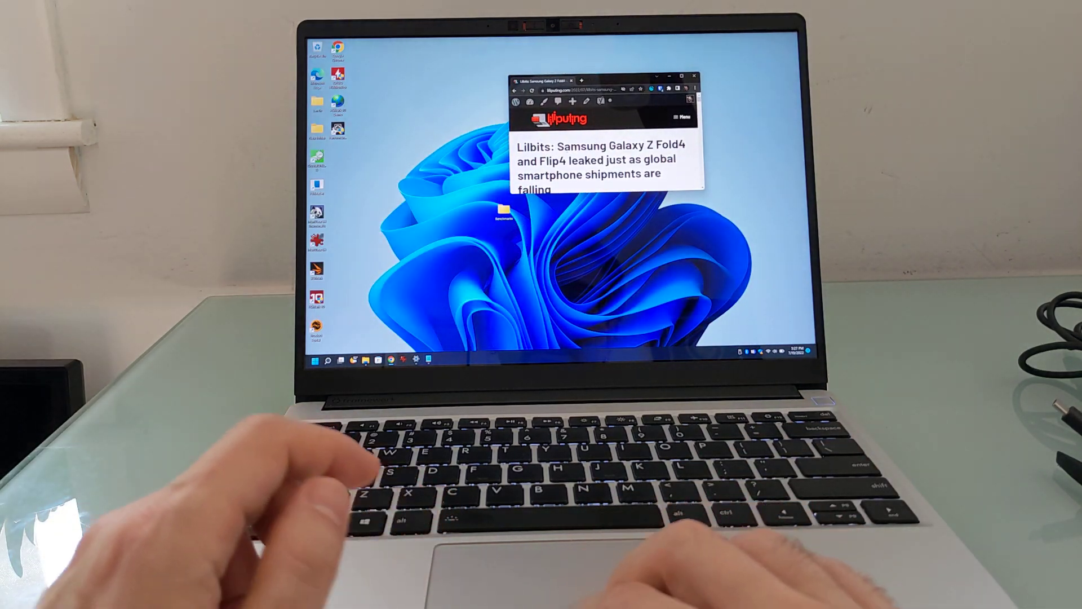
key(Win+Tab)
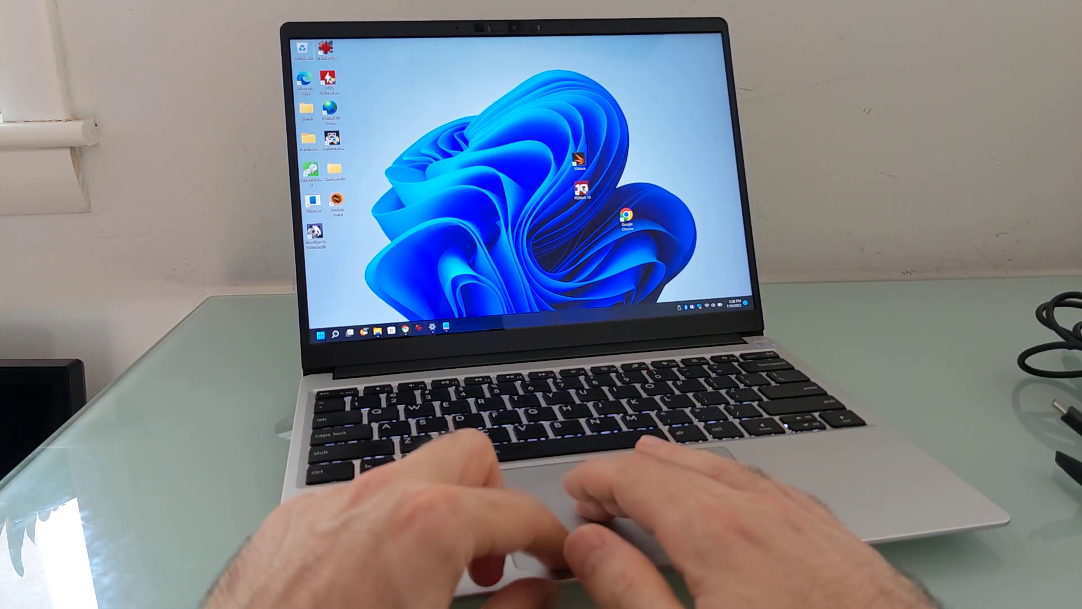
text(framework/marketplace/laptops)
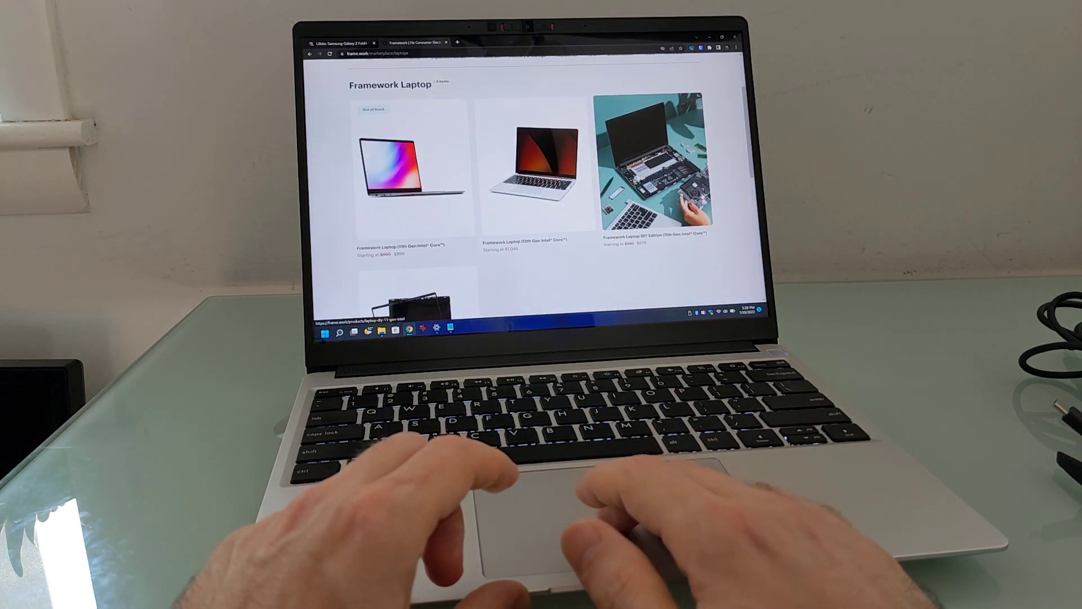
Step: Scroll the Framework listings and open the 12th Gen Intel Core laptop page ($1,049)
scroll(down, 3)
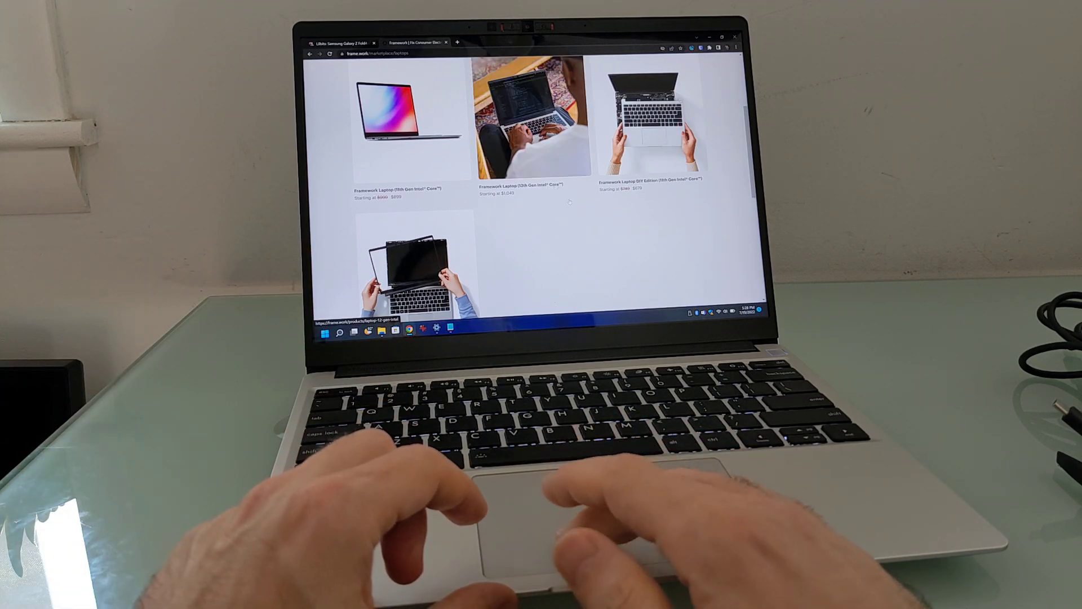
scroll(down, 3)
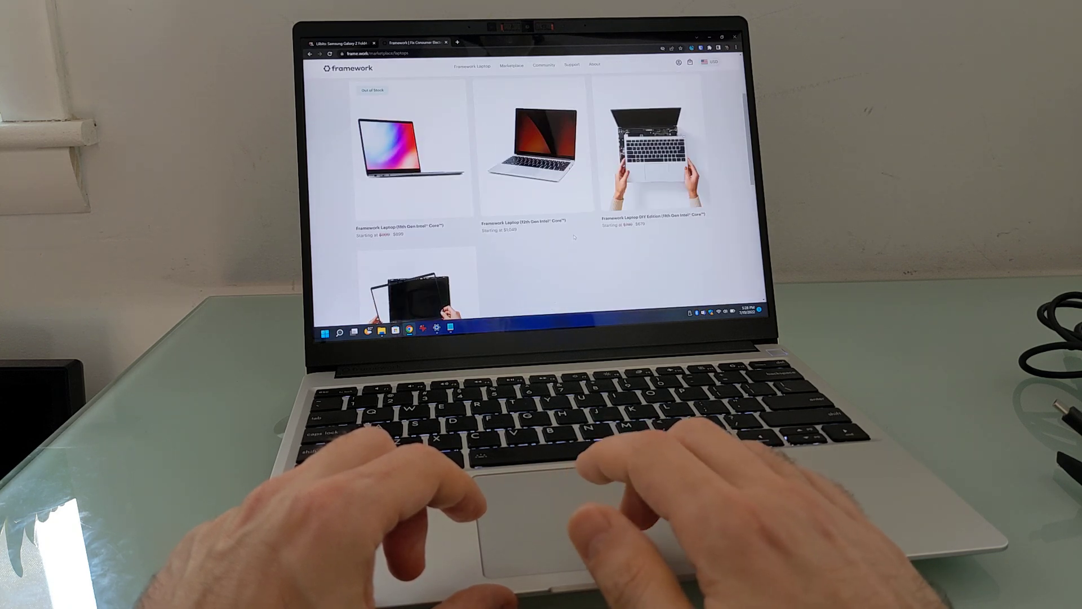
click(529, 152)
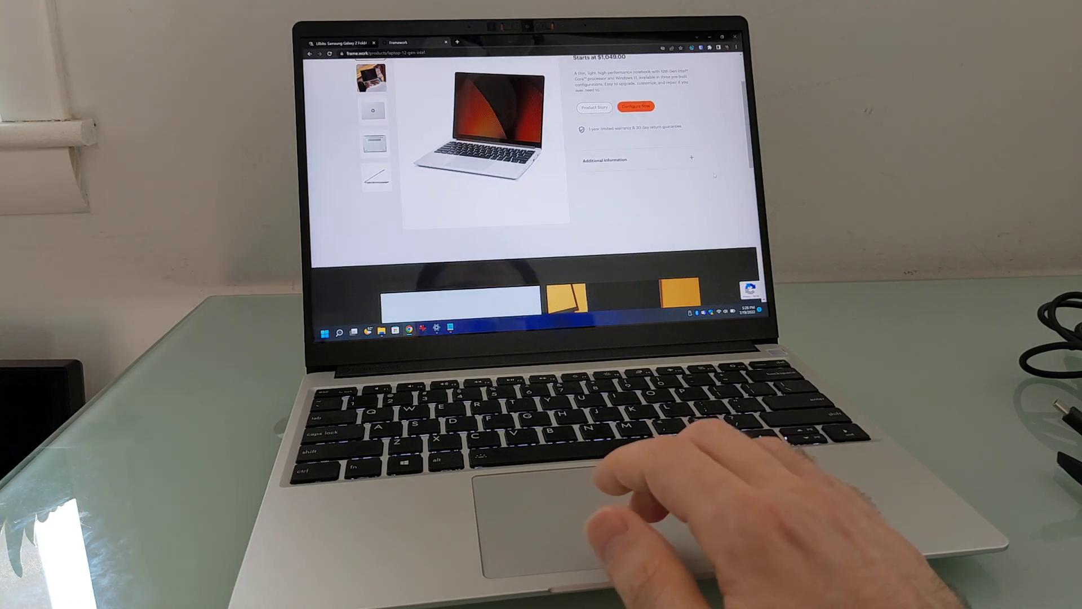
Step: Open the 12th Gen laptop configurator at $1,049 and scroll through its options
click(637, 107)
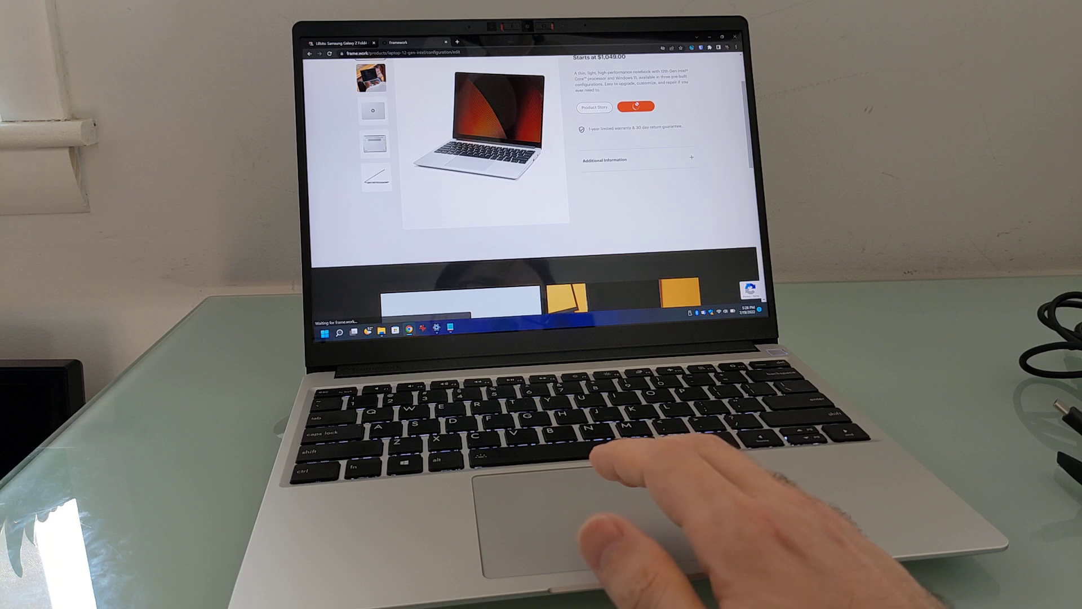
click(634, 107)
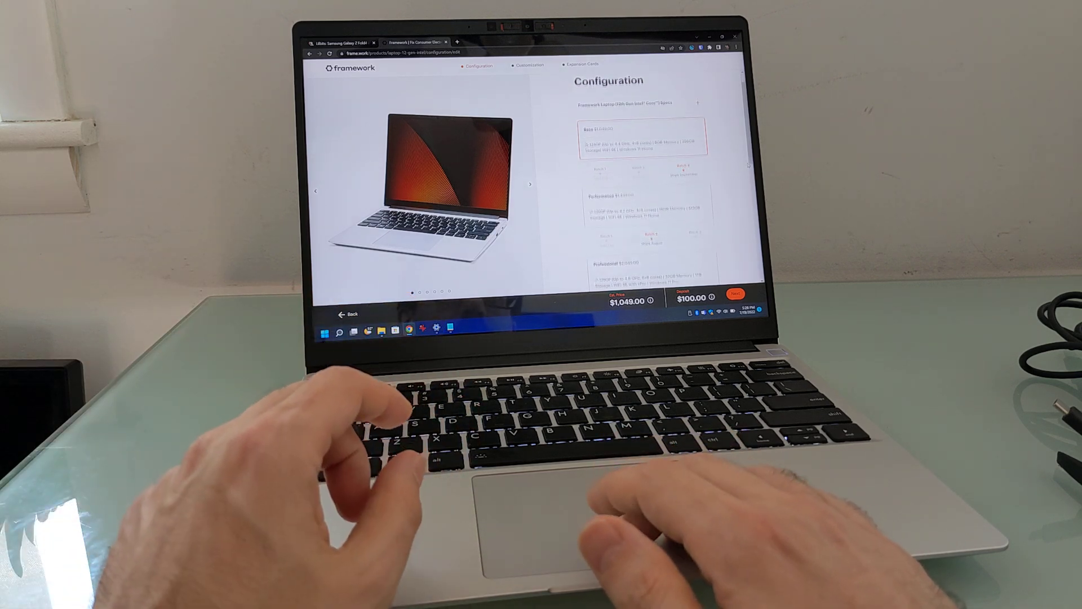
scroll(down, 3)
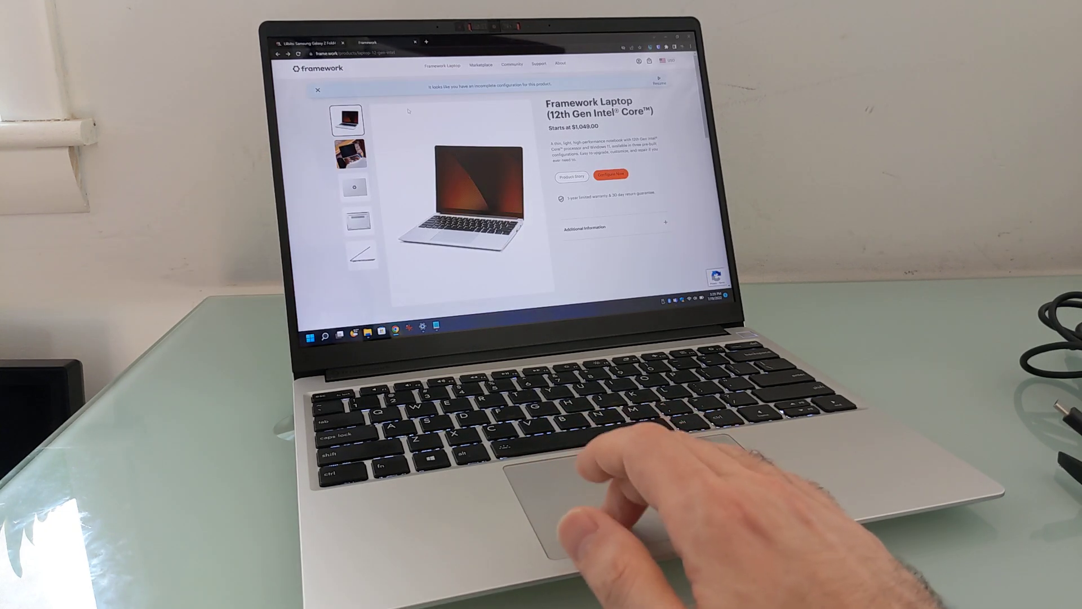
Step: Open the Mainboards marketplace and scroll through the 11th and 12th Gen Intel mainboard prices
click(480, 64)
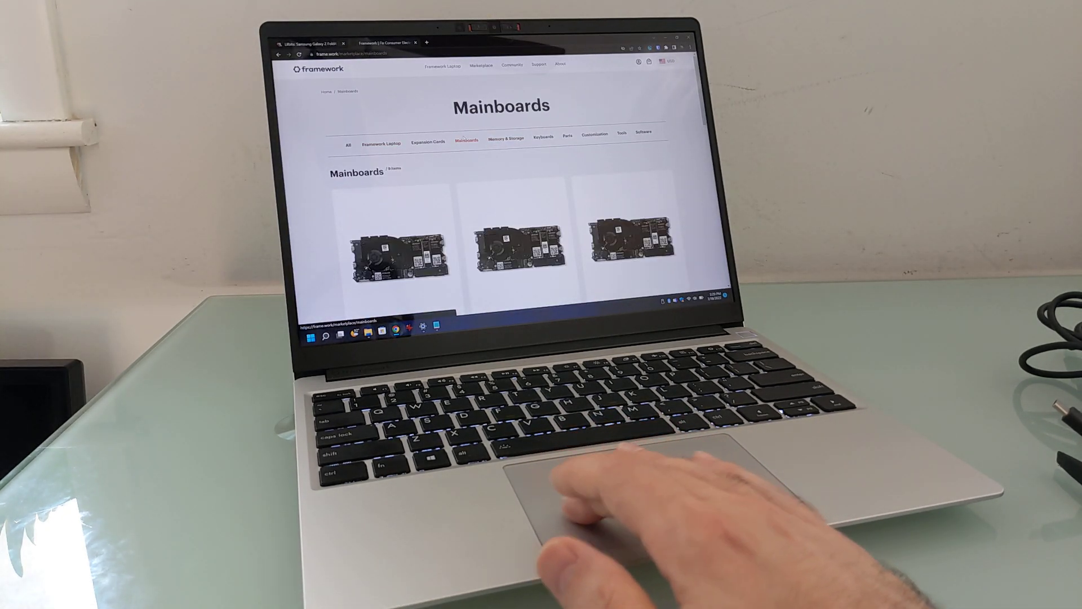
scroll(down, 3)
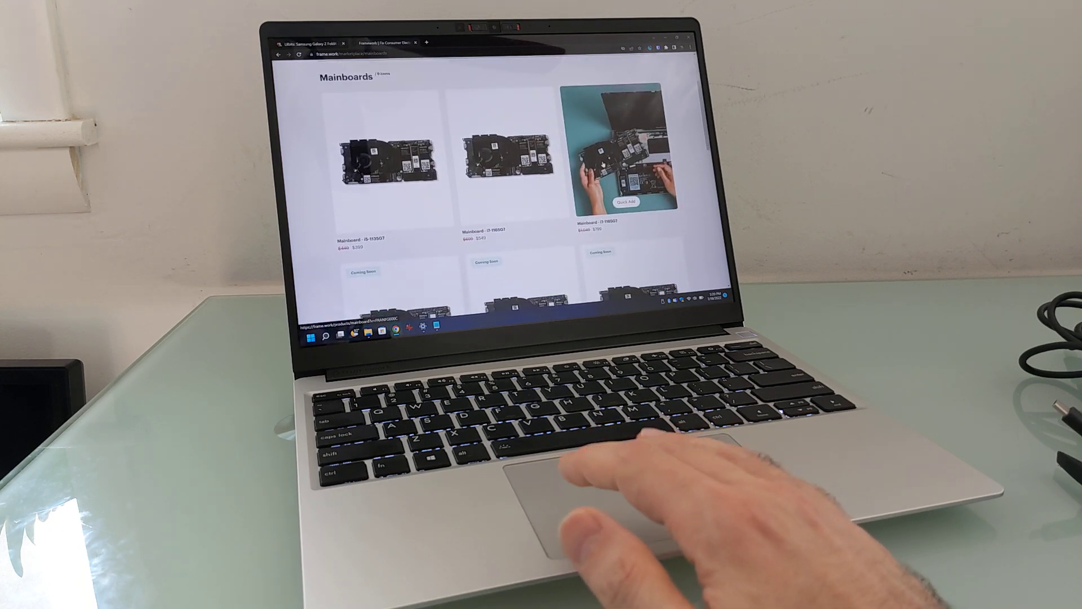
scroll(down, 3)
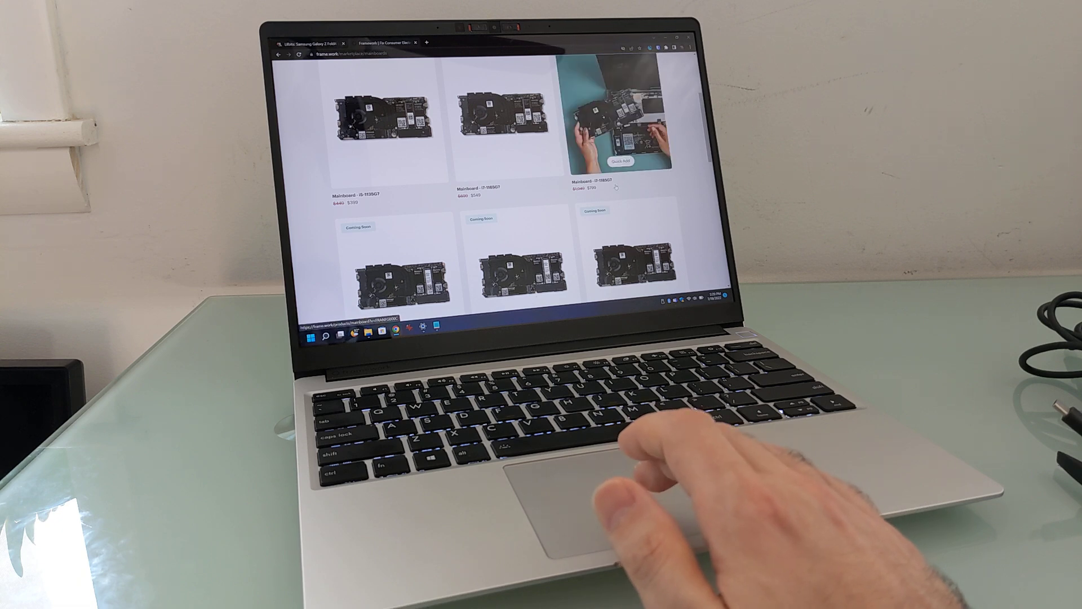
scroll(down, 3)
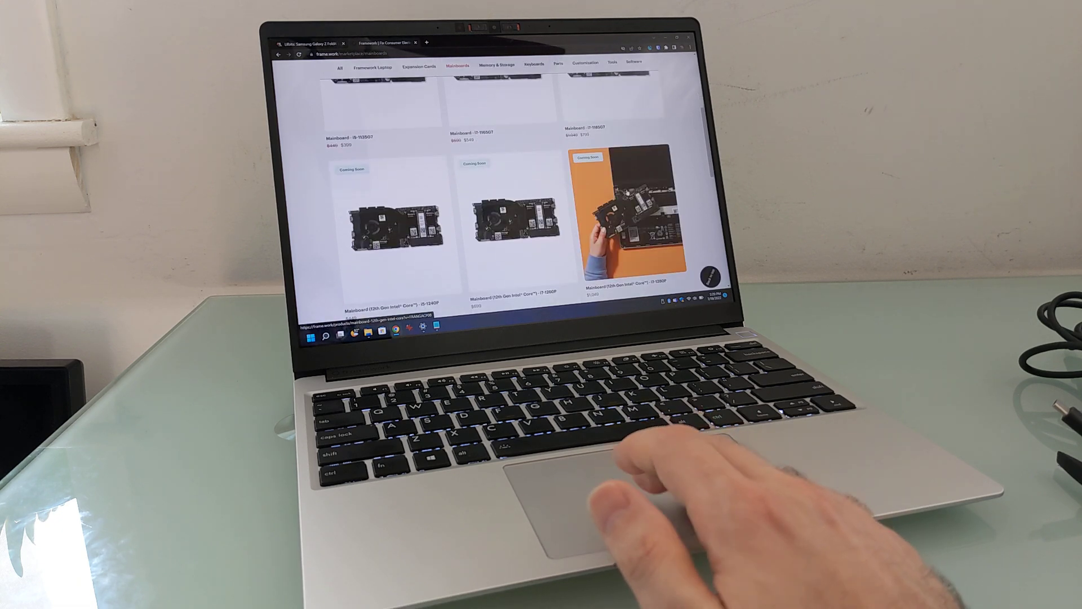
scroll(down, 3)
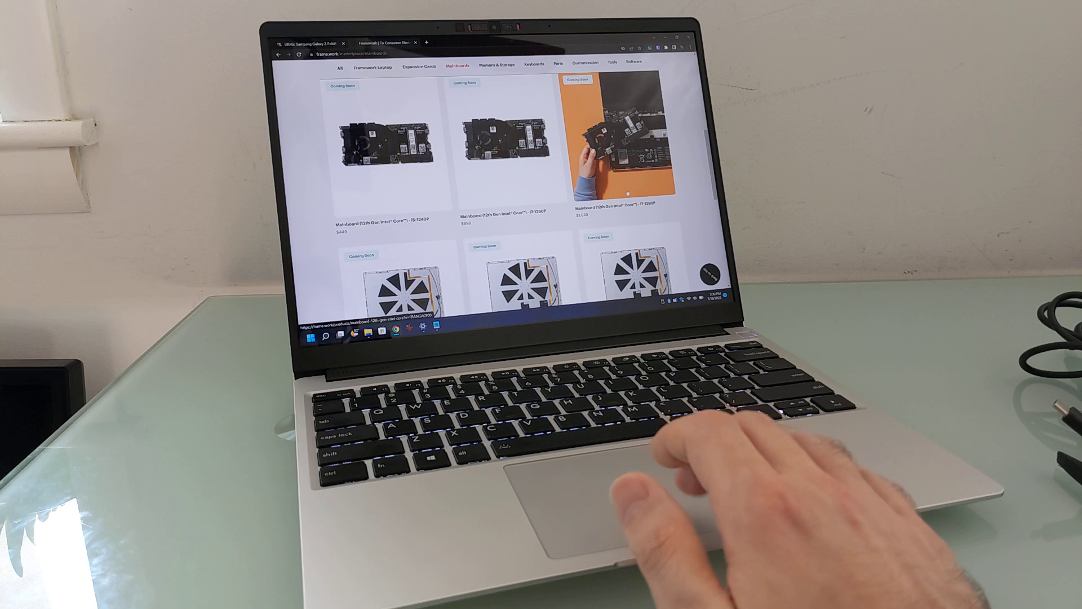